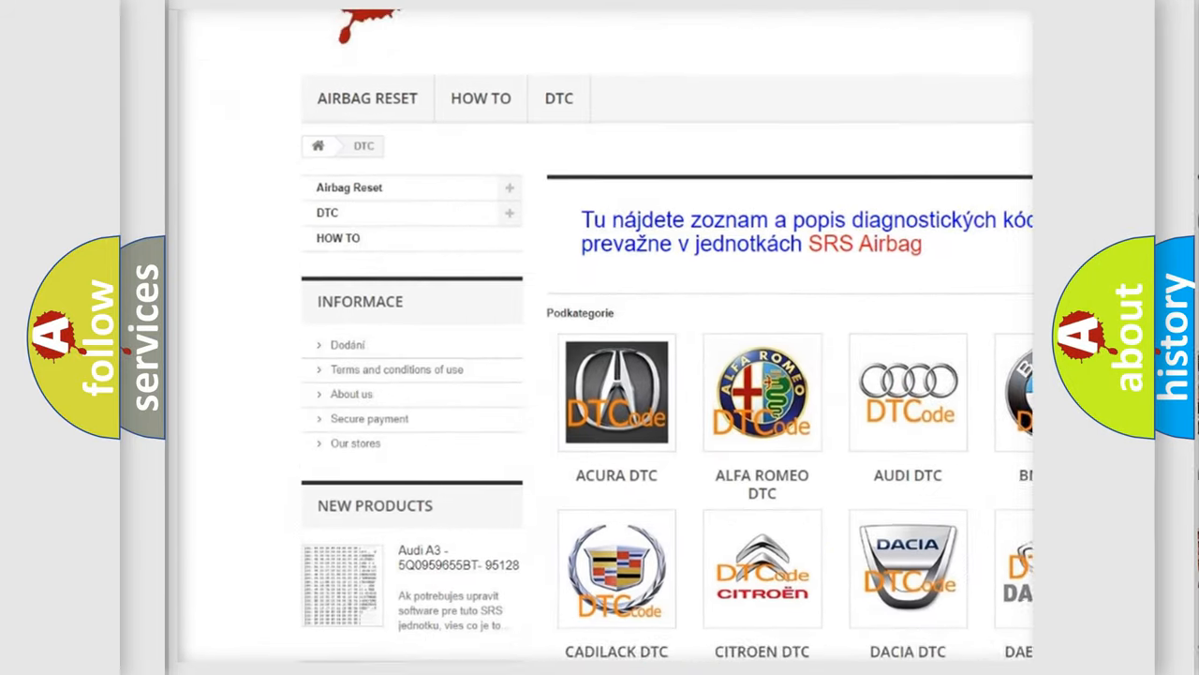
pyautogui.scroll(-3)
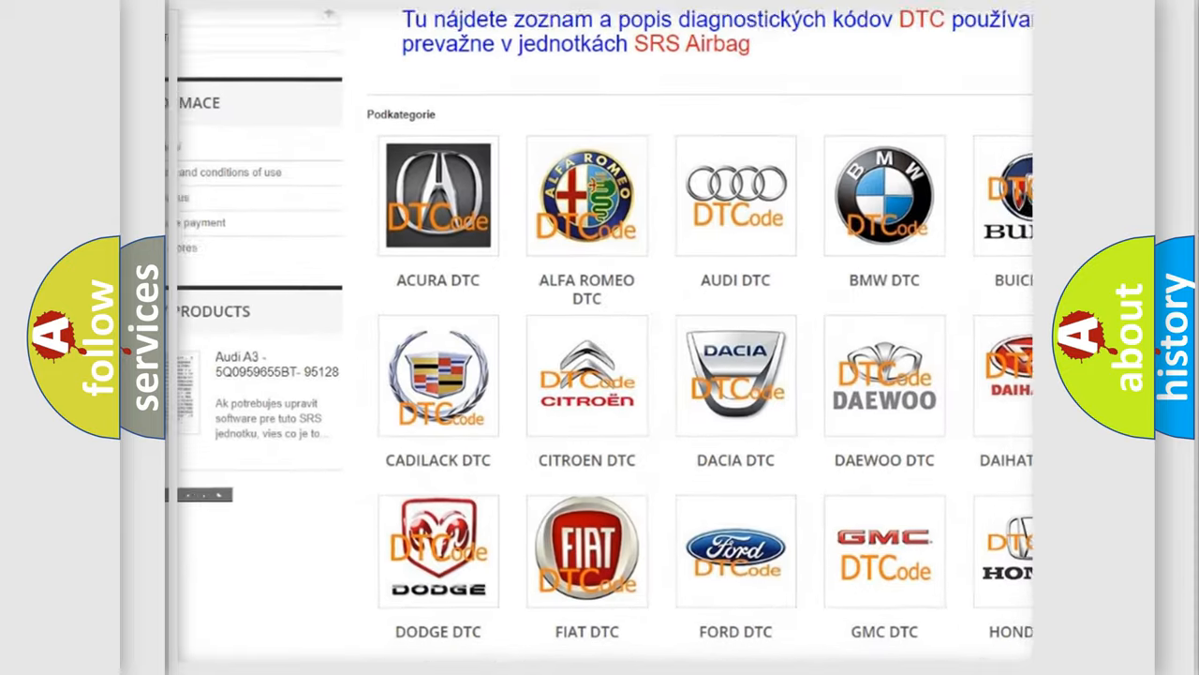
pyautogui.scroll(-3)
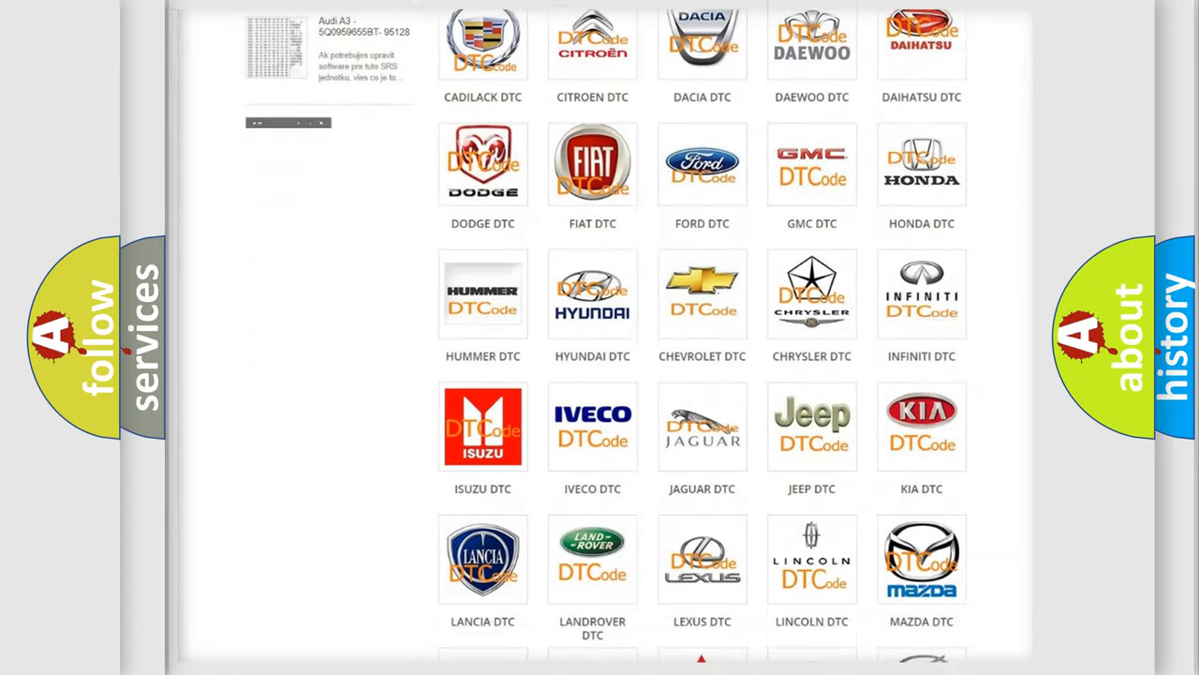
pyautogui.scroll(-3)
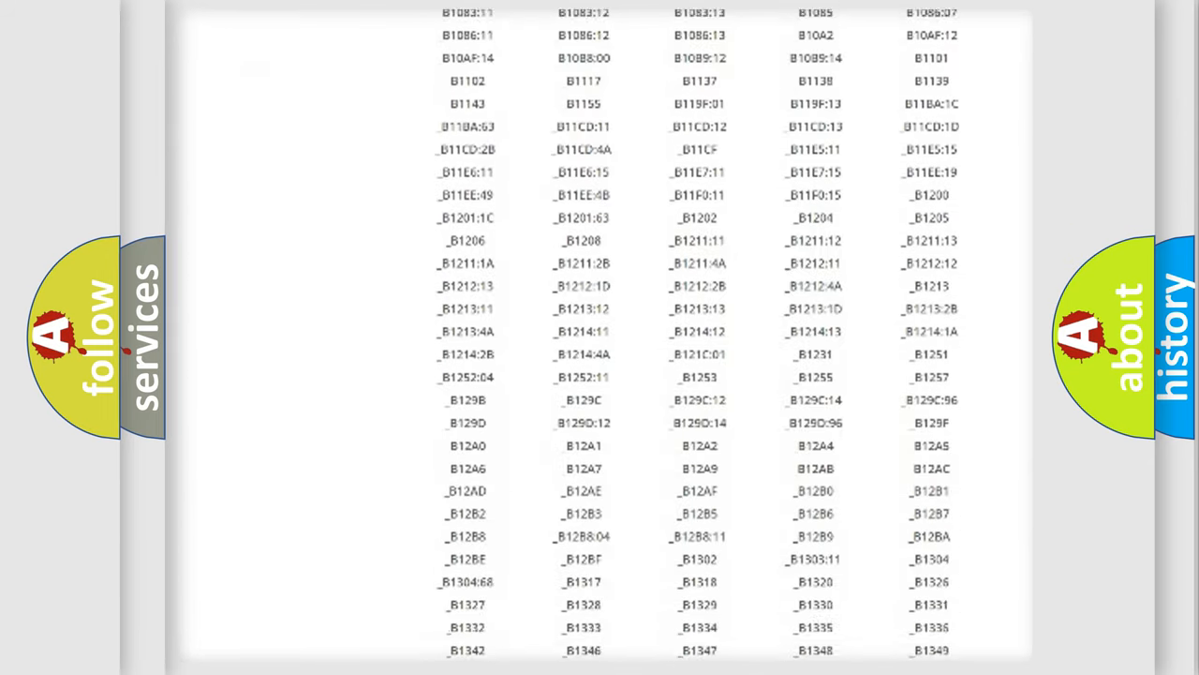
pyautogui.scroll(-3)
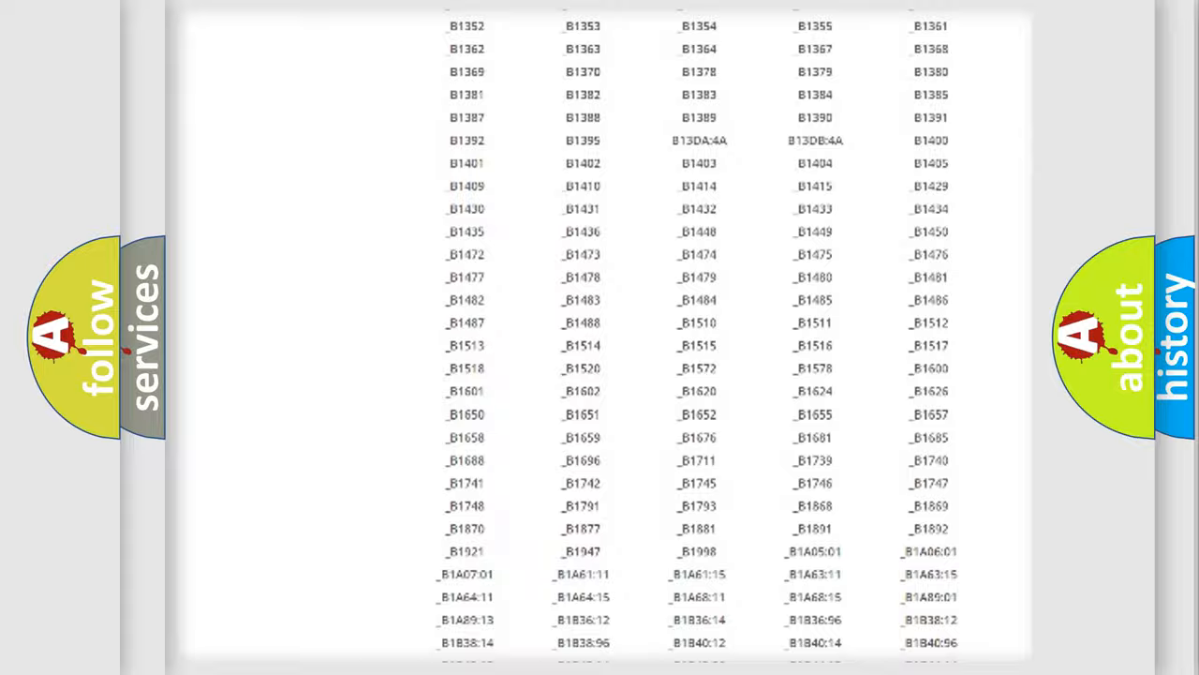